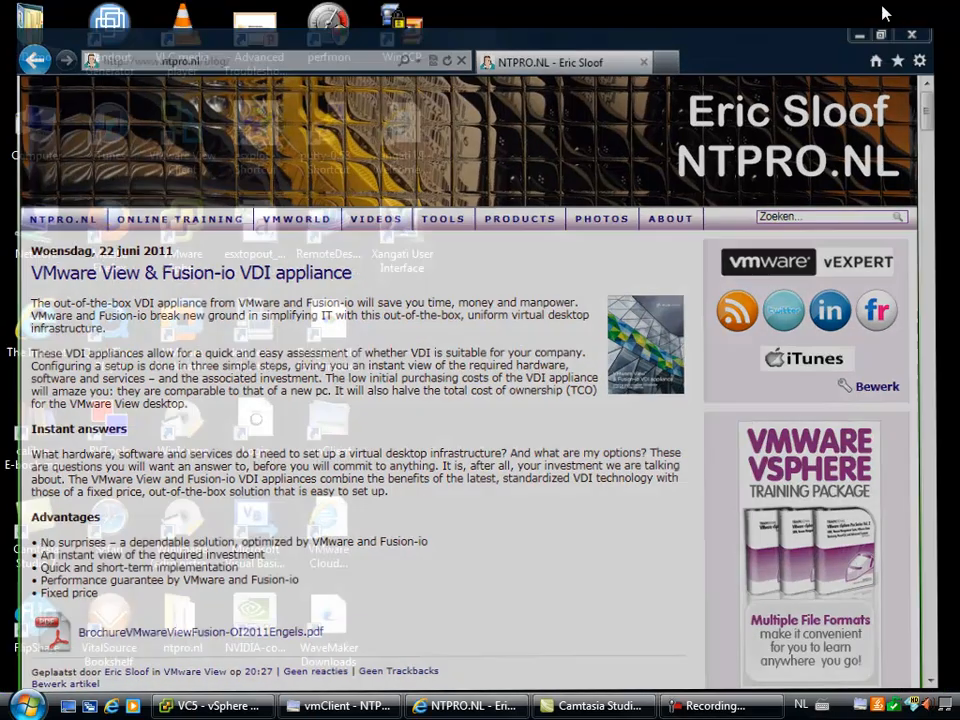
# Bring vSphere Client forward and open the EFI virtual machine's context actions
pyautogui.click(210, 704)
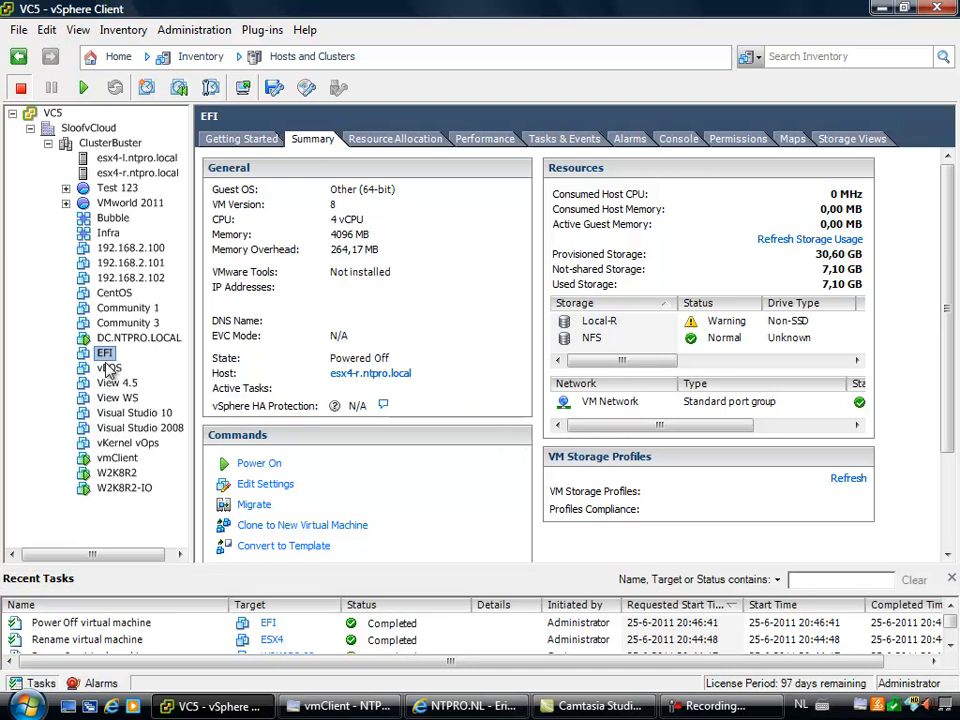
pyautogui.moveTo(110, 364)
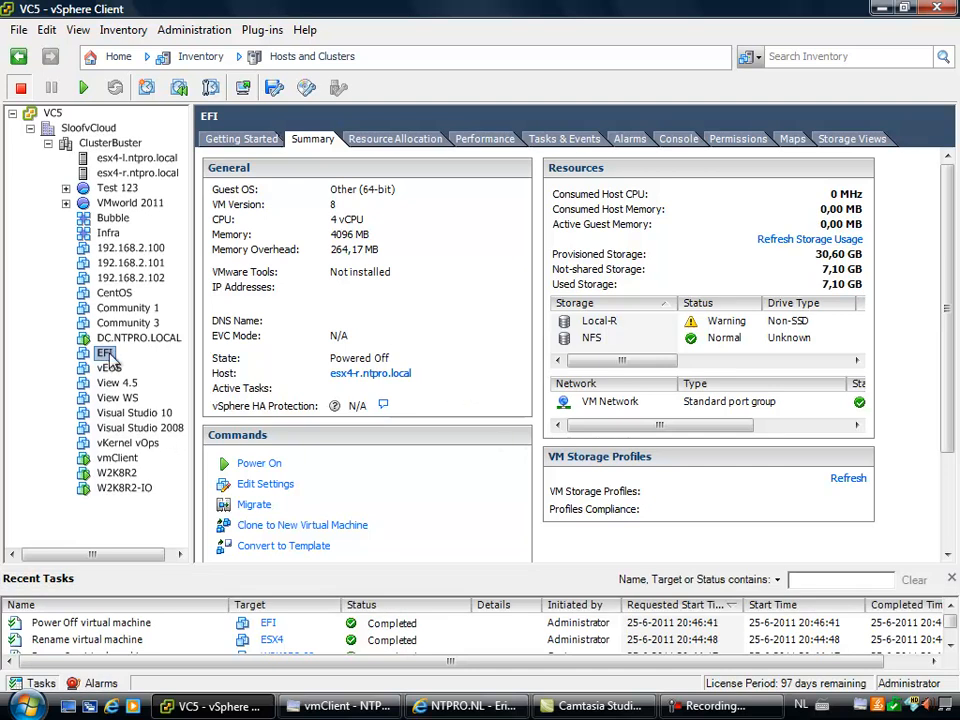
pyautogui.rightClick(104, 352)
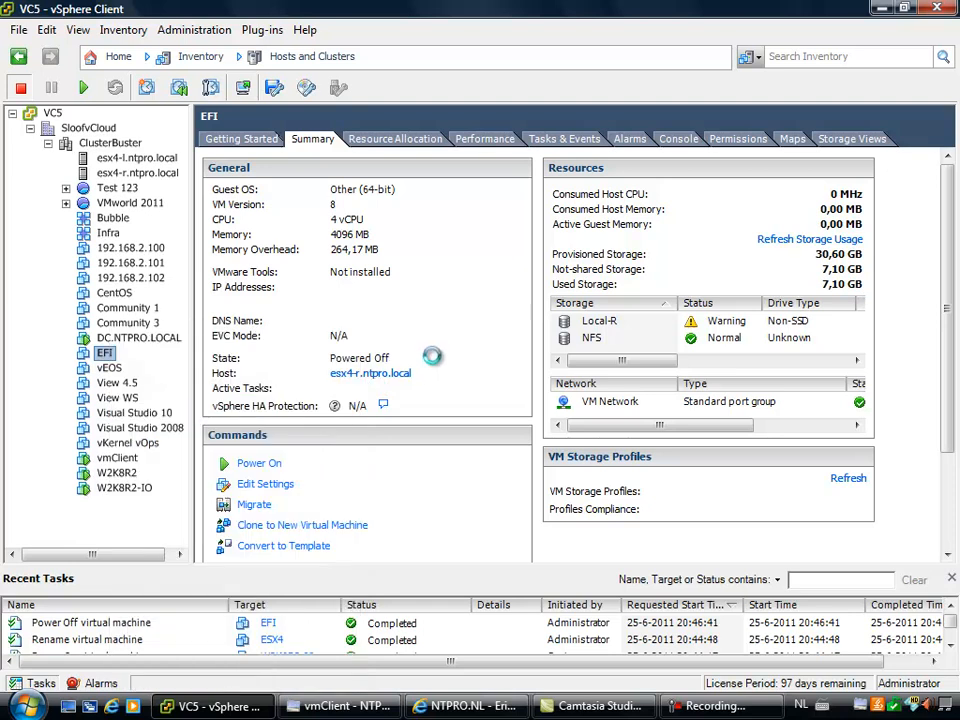
# In Edit Settings > Options > Boot Options, tick Force EFI Setup for the next boot
pyautogui.click(266, 482)
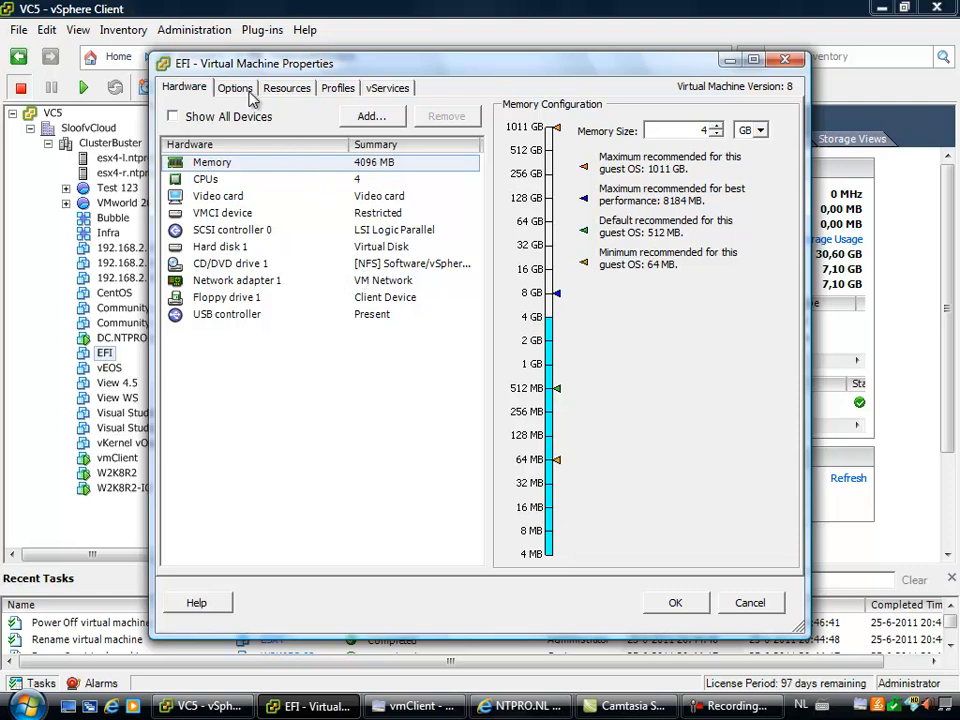
pyautogui.click(236, 88)
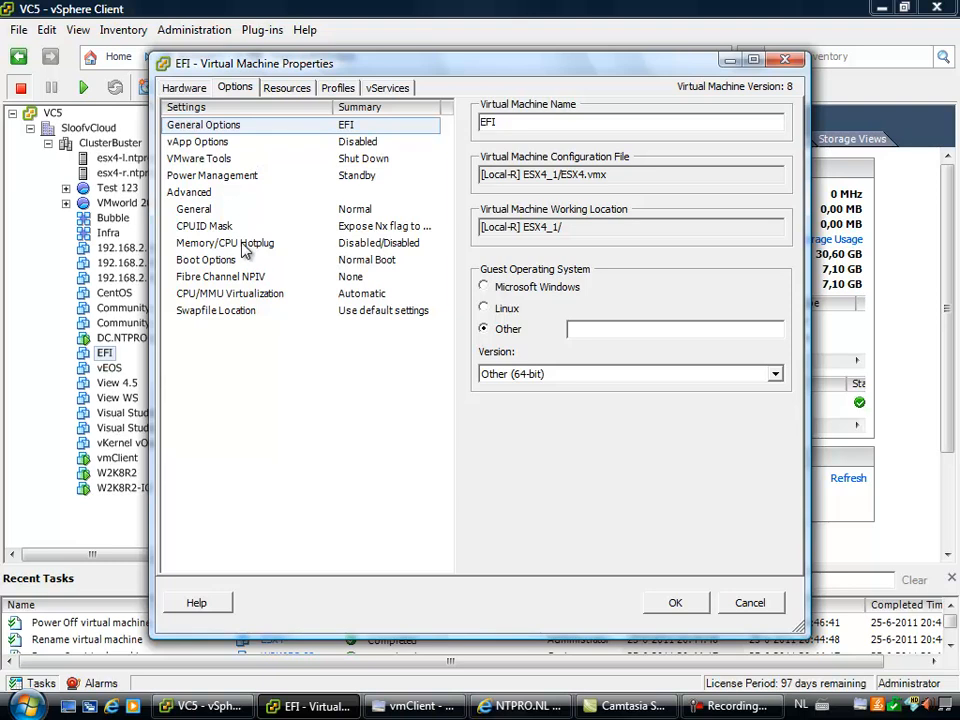
pyautogui.click(206, 260)
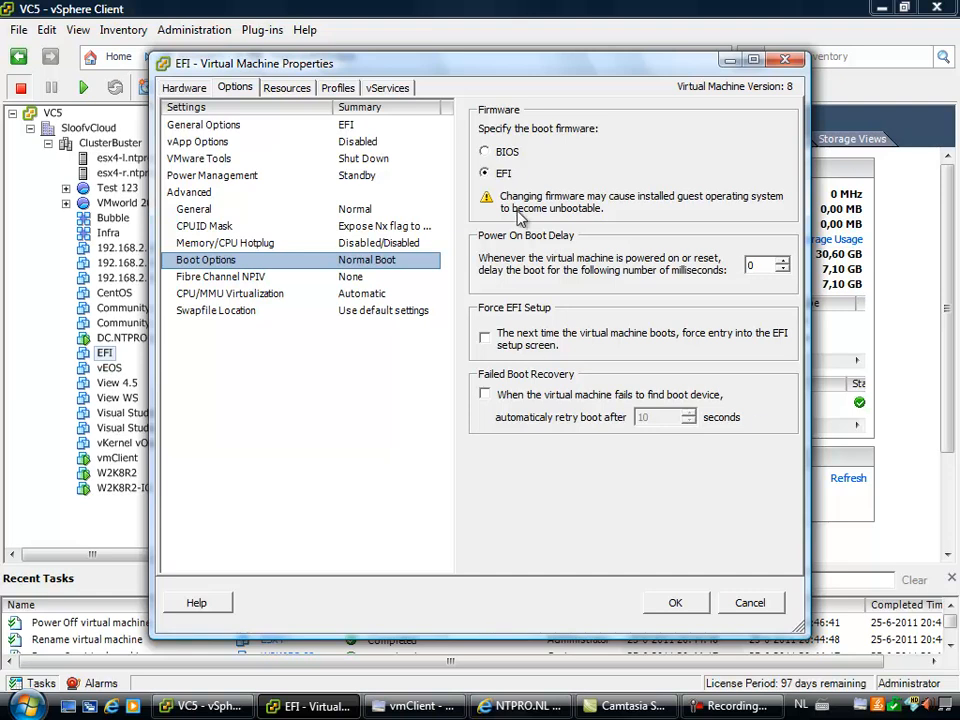
pyautogui.moveTo(500, 348)
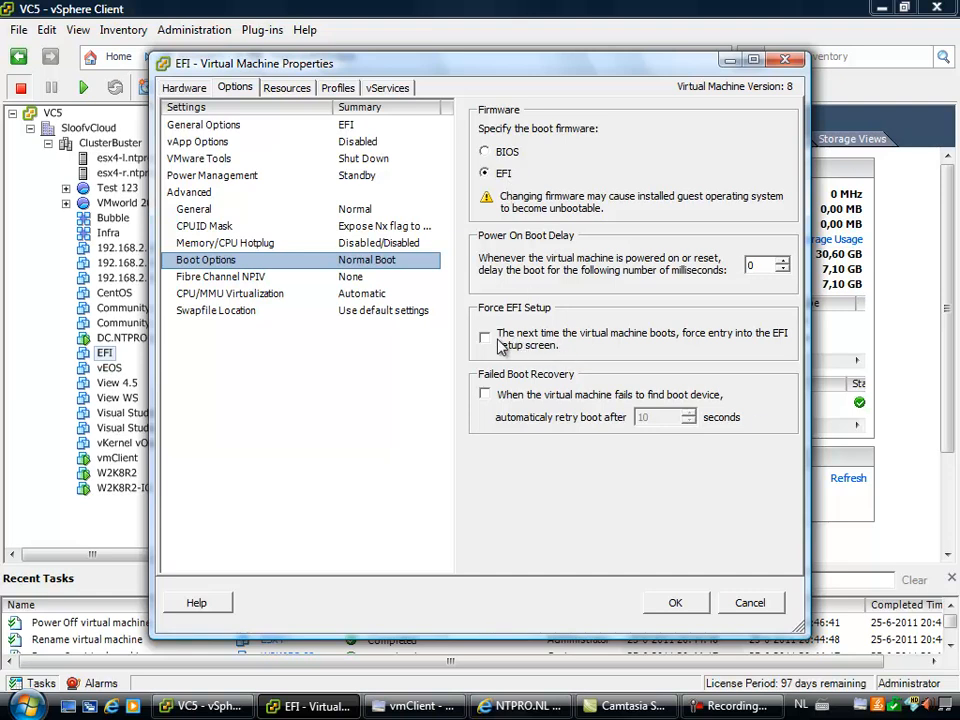
pyautogui.click(486, 336)
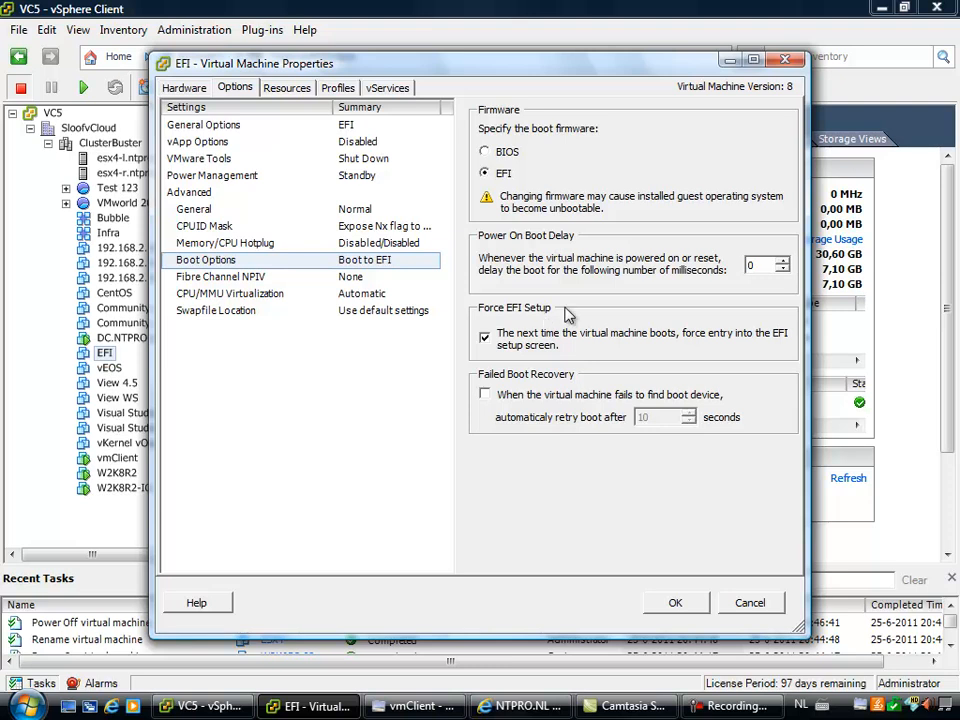
pyautogui.moveTo(704, 538)
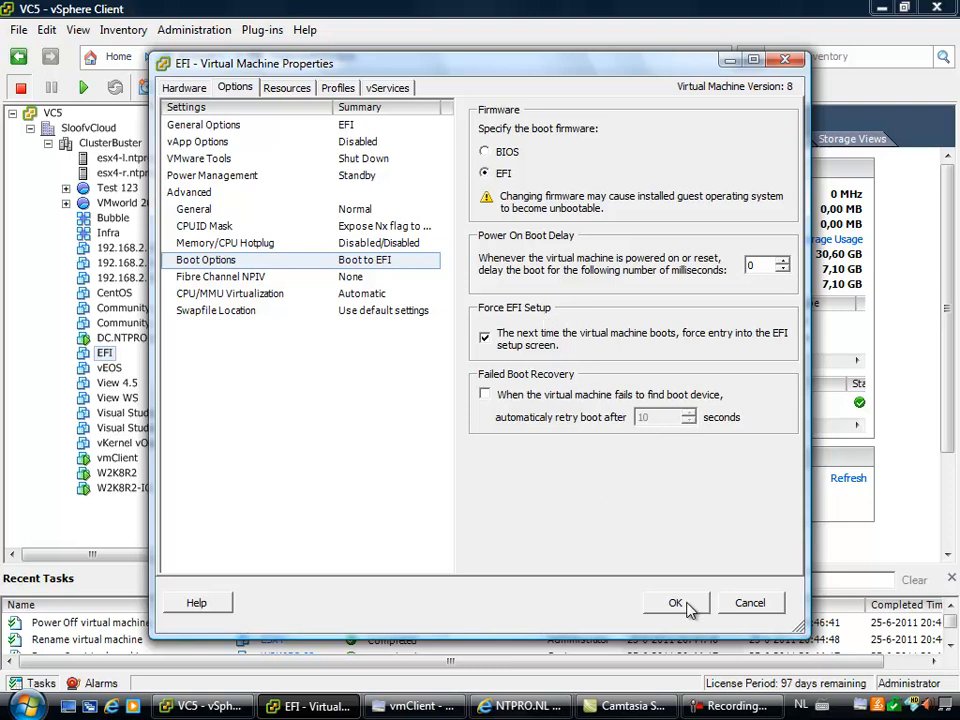
# Save the boot settings and power on the EFI VM on the recommended host
pyautogui.click(676, 602)
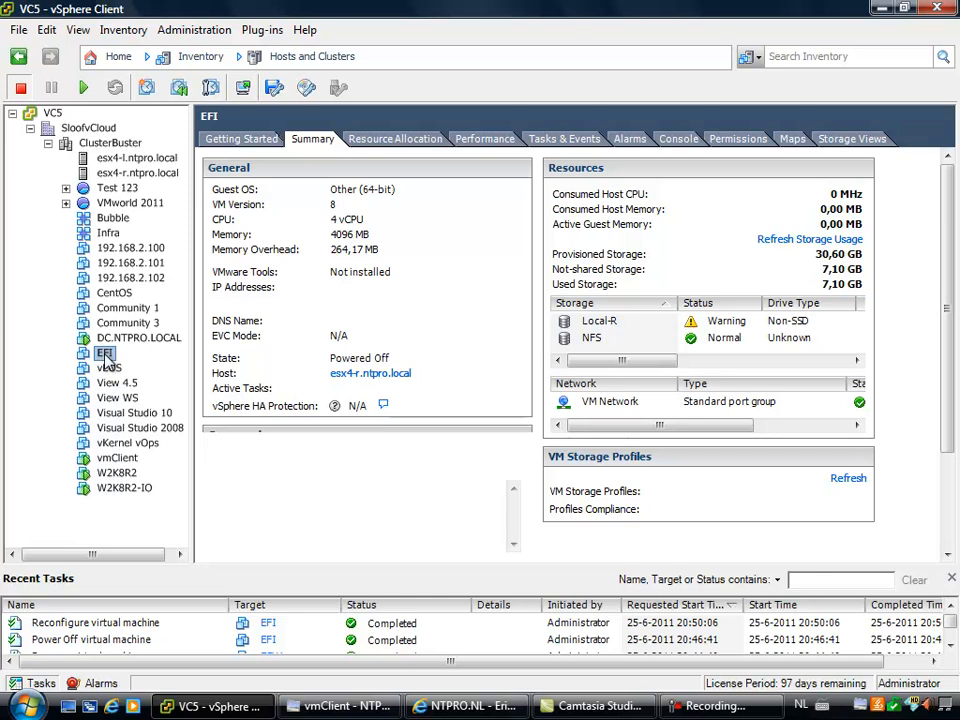
pyautogui.click(104, 352)
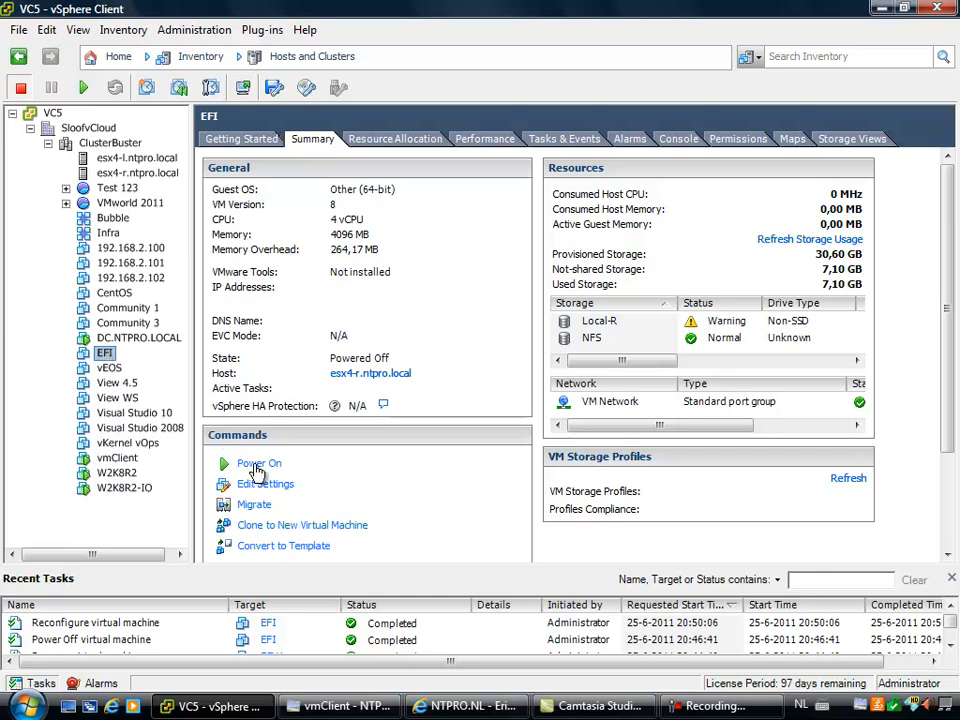
pyautogui.click(260, 464)
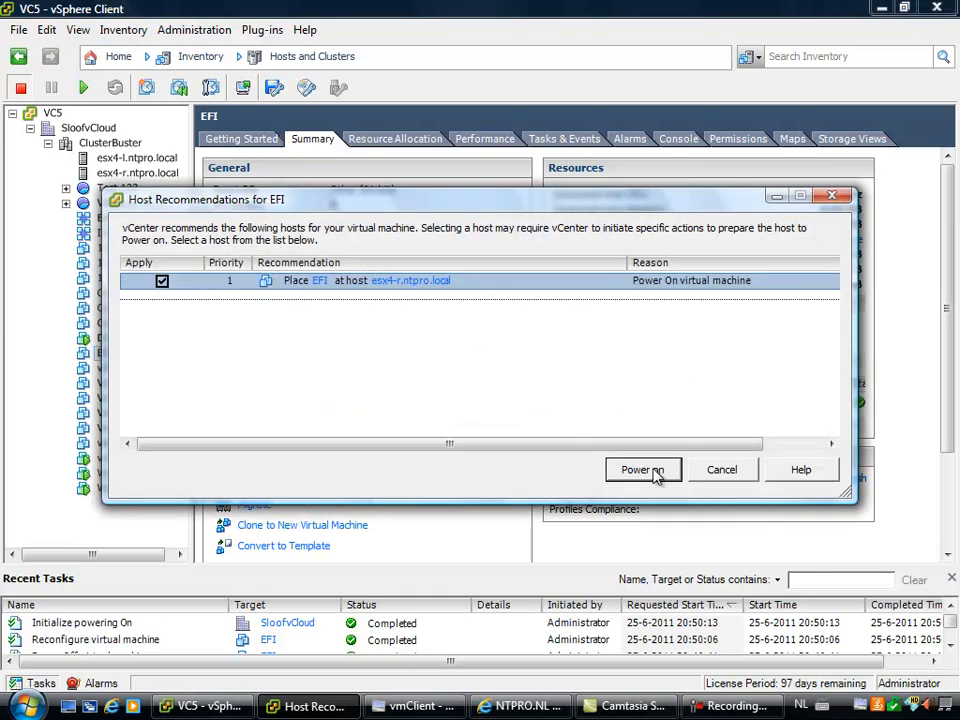
pyautogui.click(644, 470)
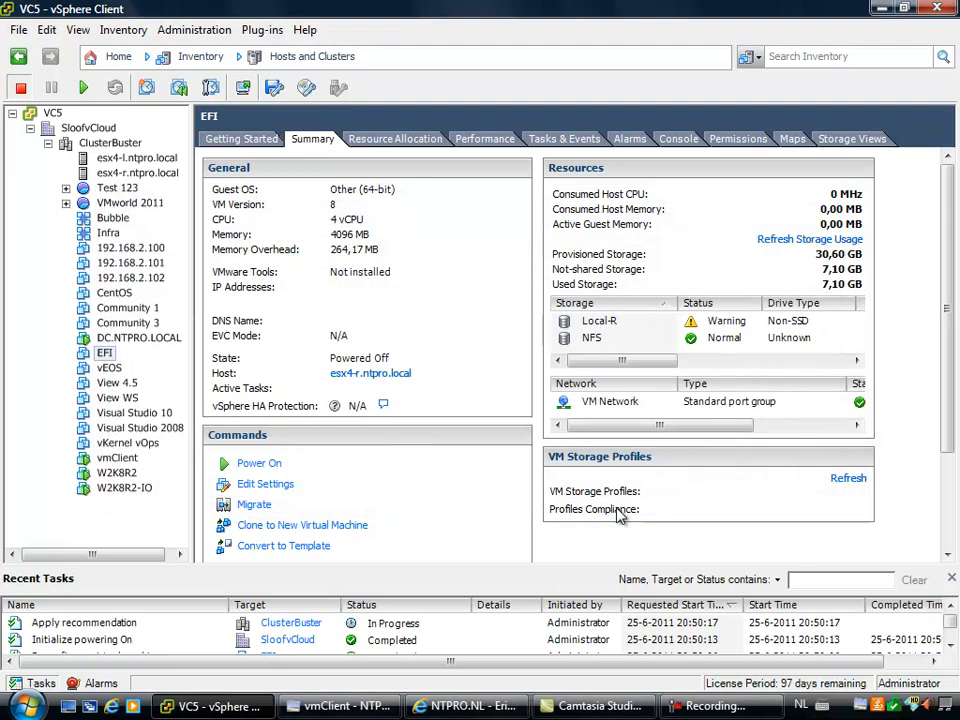
pyautogui.click(258, 462)
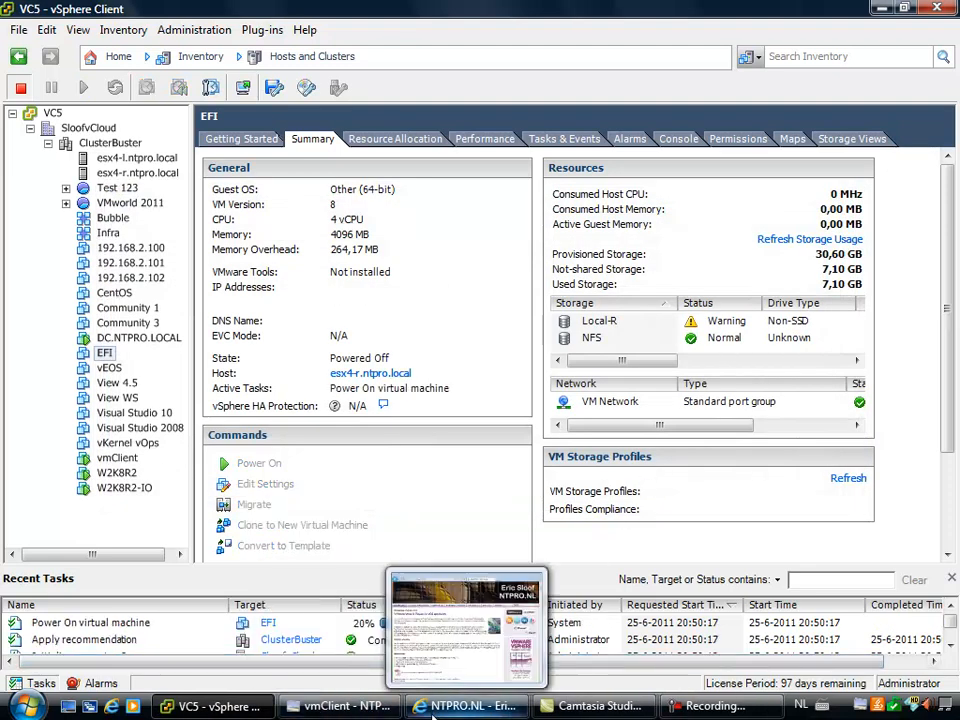
pyautogui.click(258, 462)
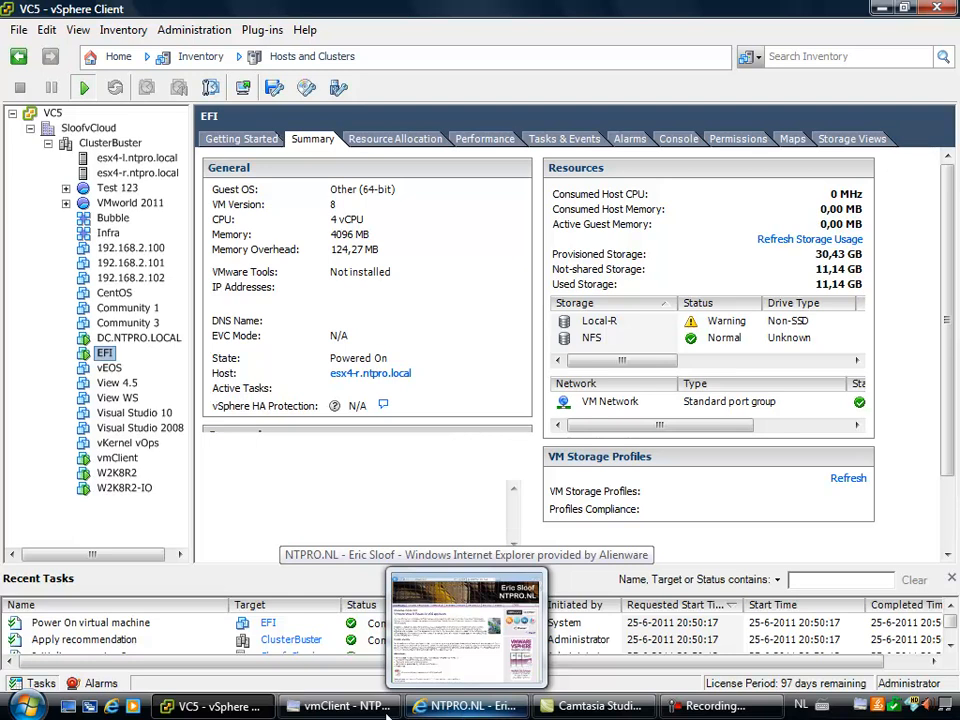
# In vmClient, connect the console to the EFI virtual machine from the Virtual Machines list
pyautogui.click(340, 706)
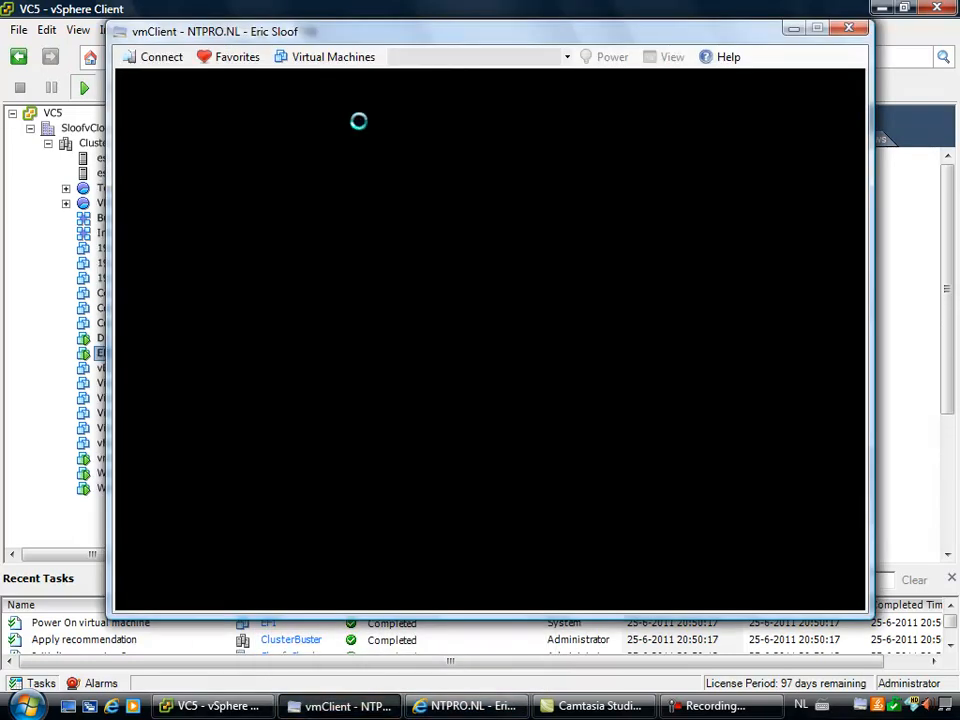
pyautogui.click(332, 56)
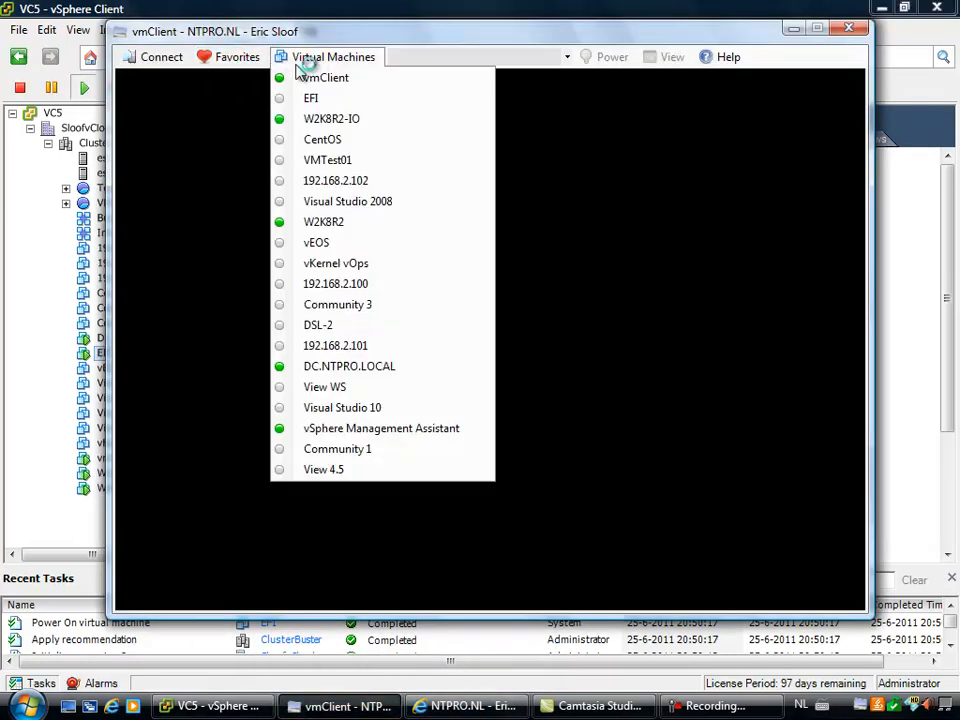
pyautogui.click(312, 98)
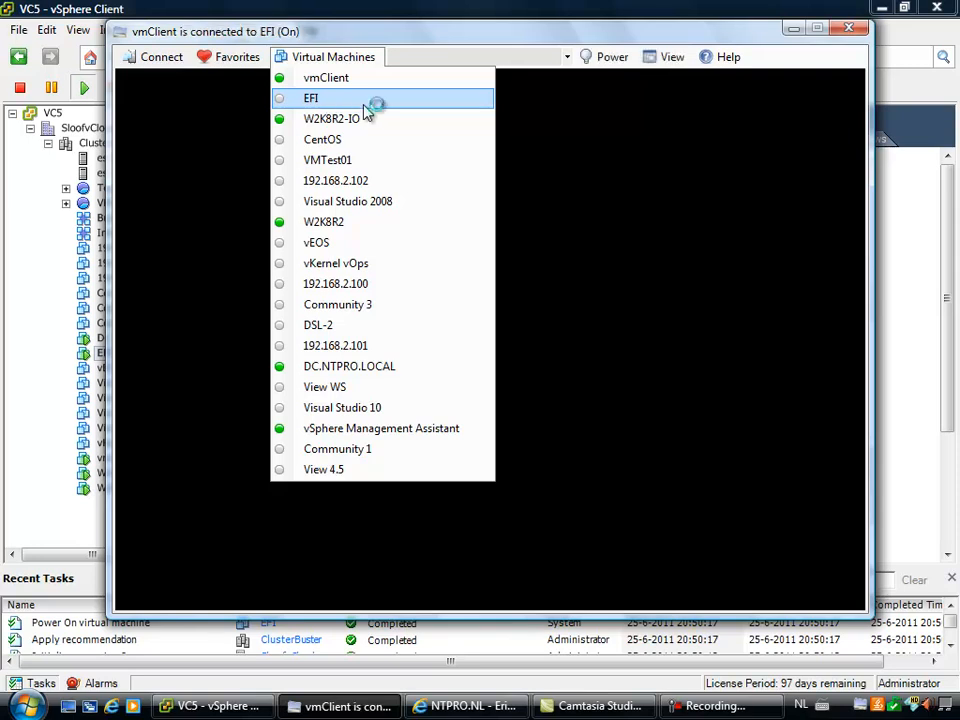
pyautogui.click(312, 96)
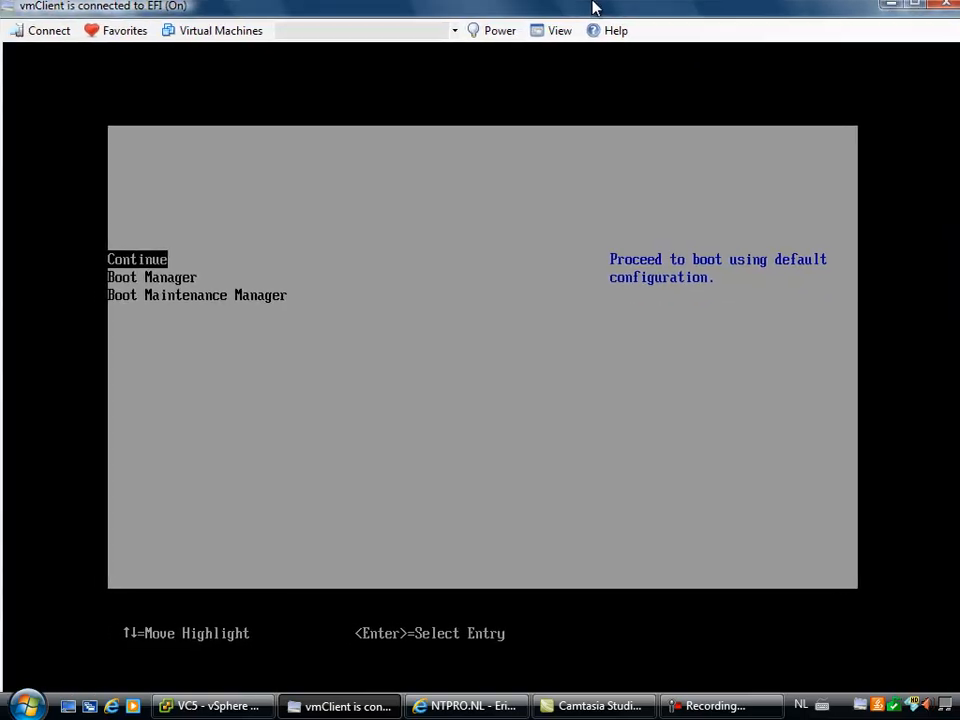
pyautogui.moveTo(516, 332)
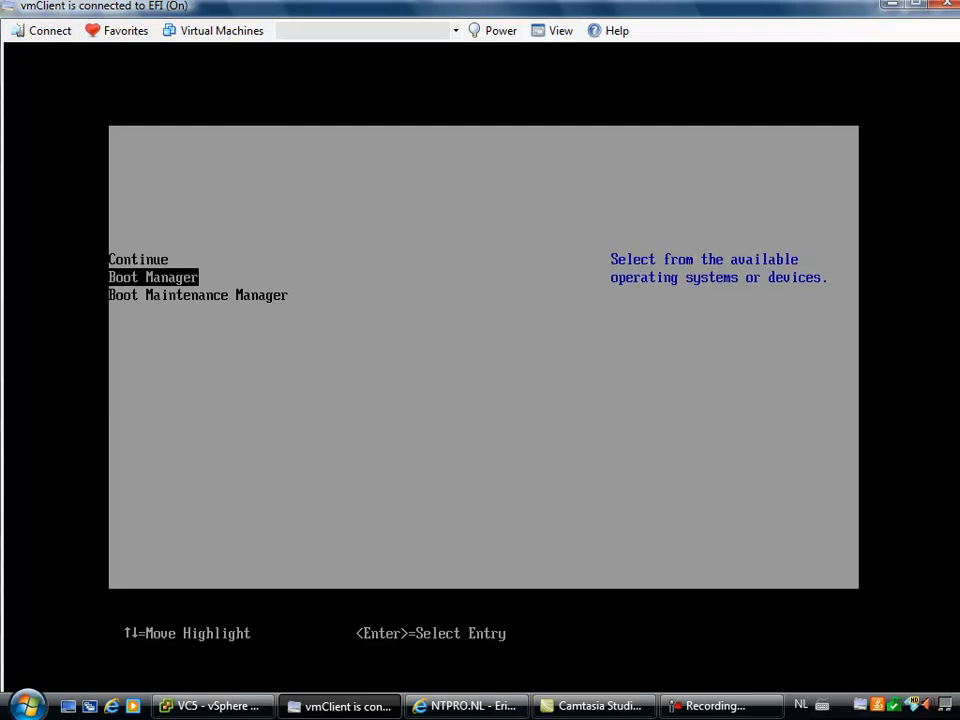
# Move down to Boot Manager in the EFI boot menu
pyautogui.press('Down')
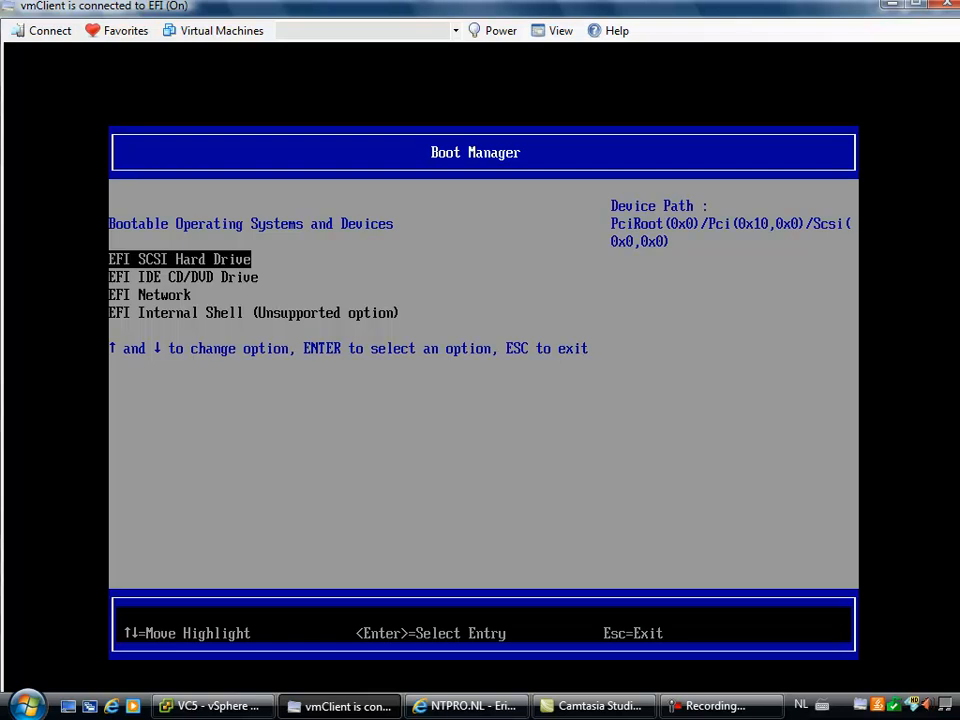
# Select EFI Internal Shell past the SCSI, CD/DVD and Network entries and boot into it
pyautogui.press('Down')
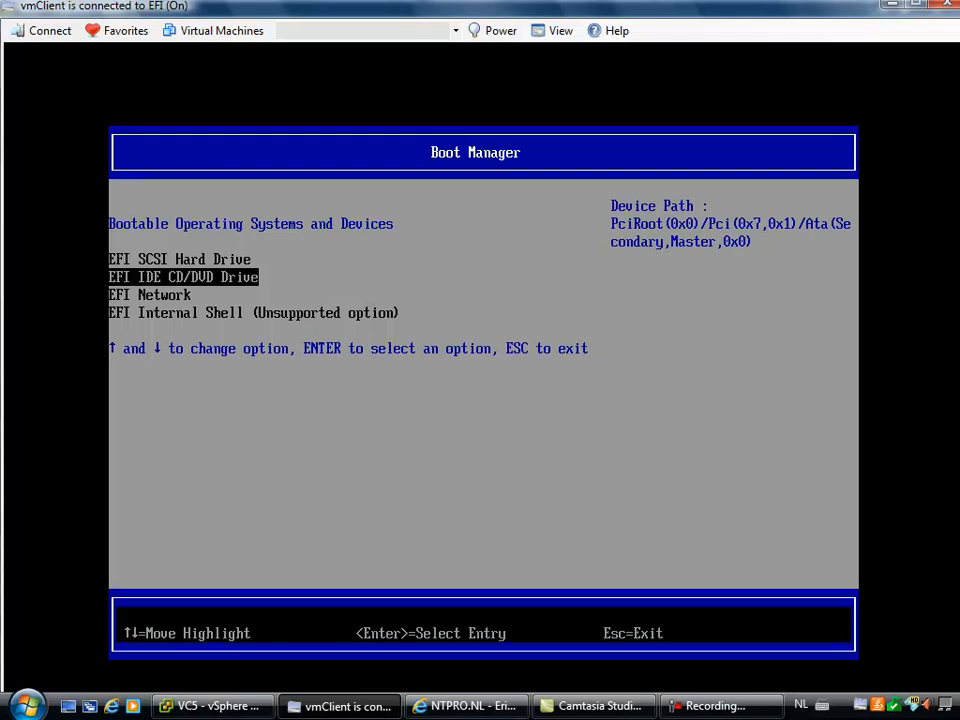
pyautogui.press('Down')
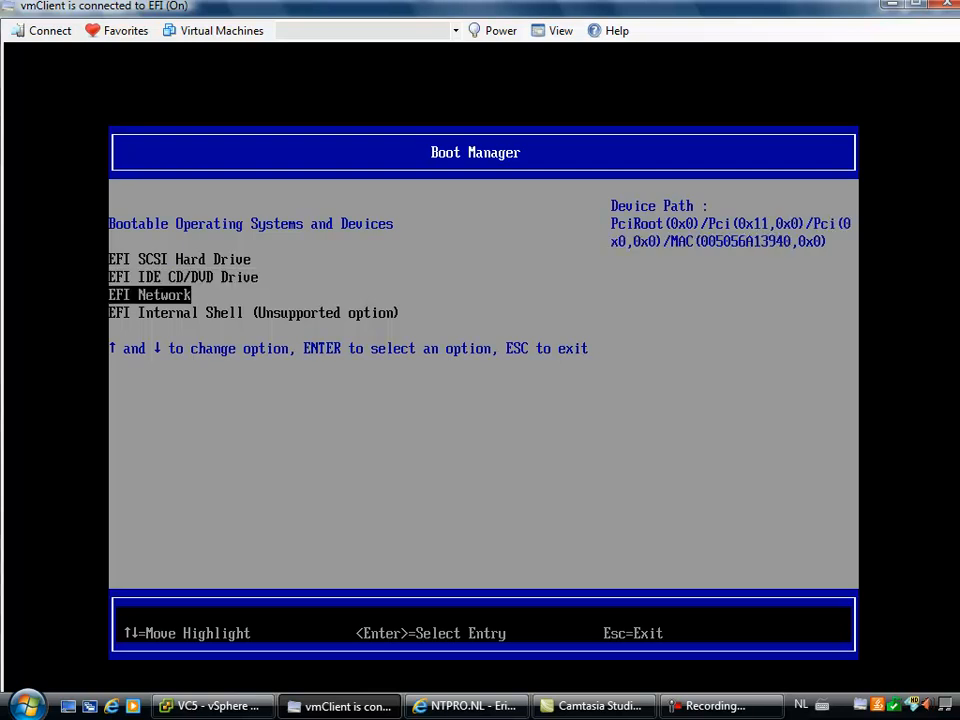
pyautogui.press('Down')
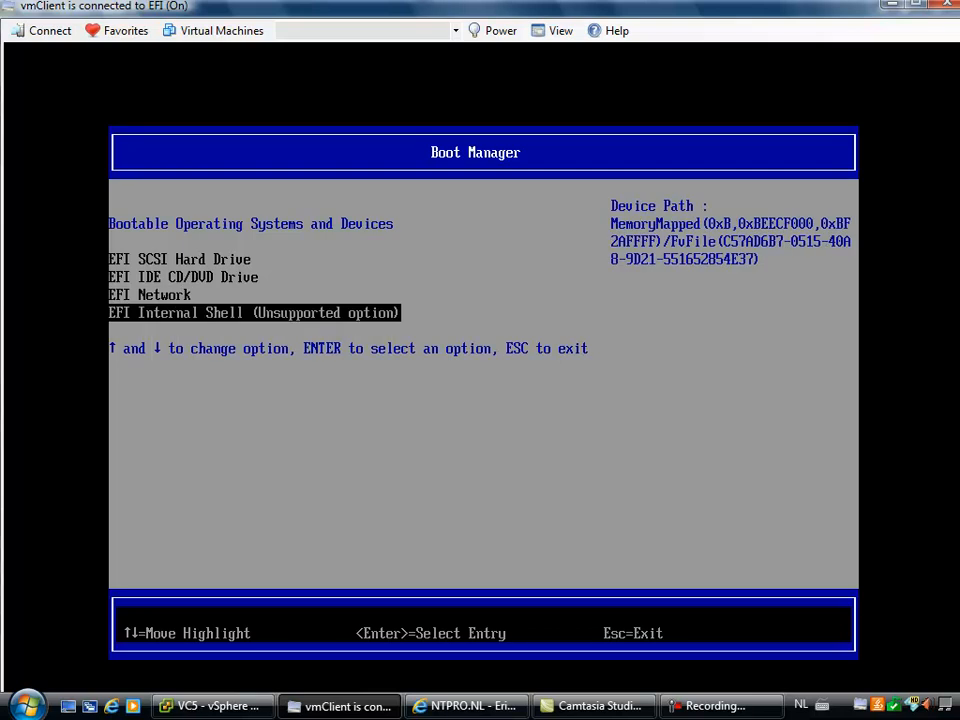
pyautogui.press('enter')
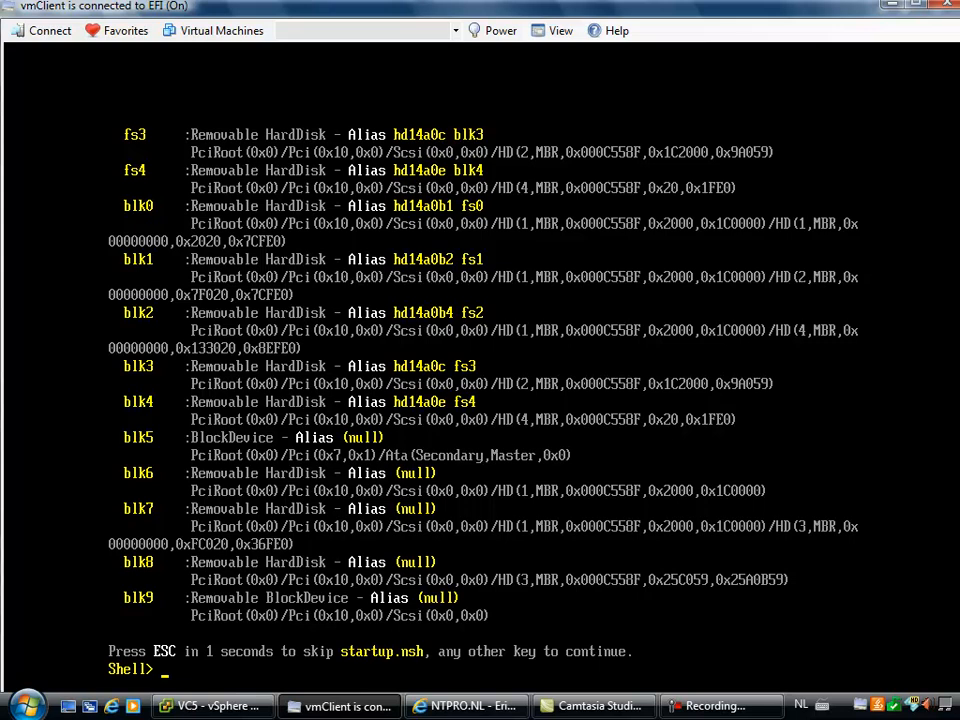
# Run help and then pci at the Shell prompt to list commands and PCI devices
pyautogui.write('he')
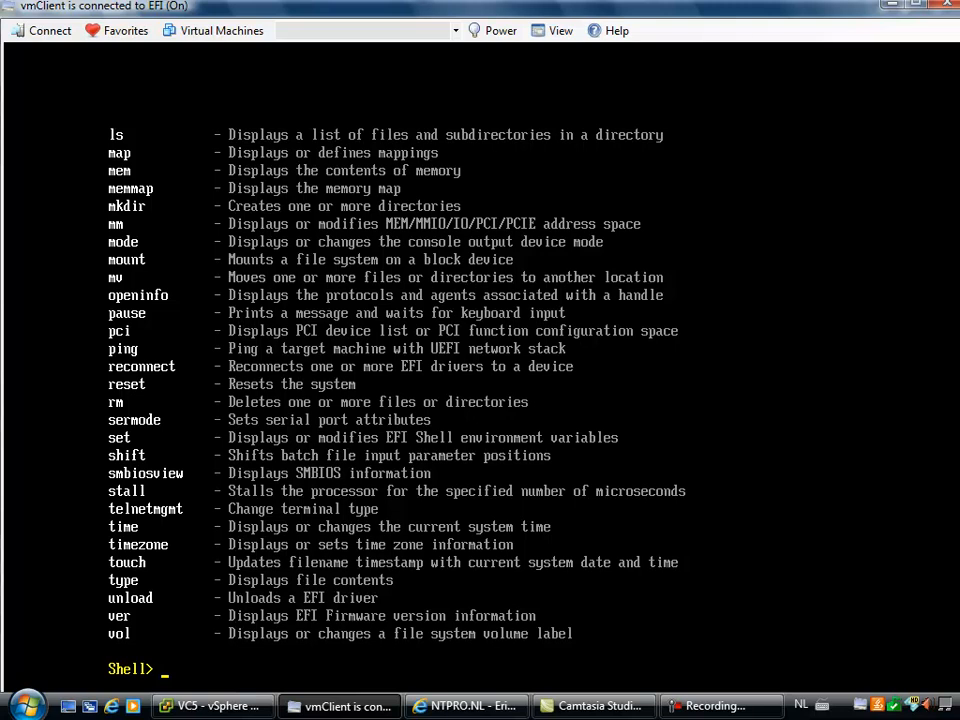
pyautogui.write('pci')
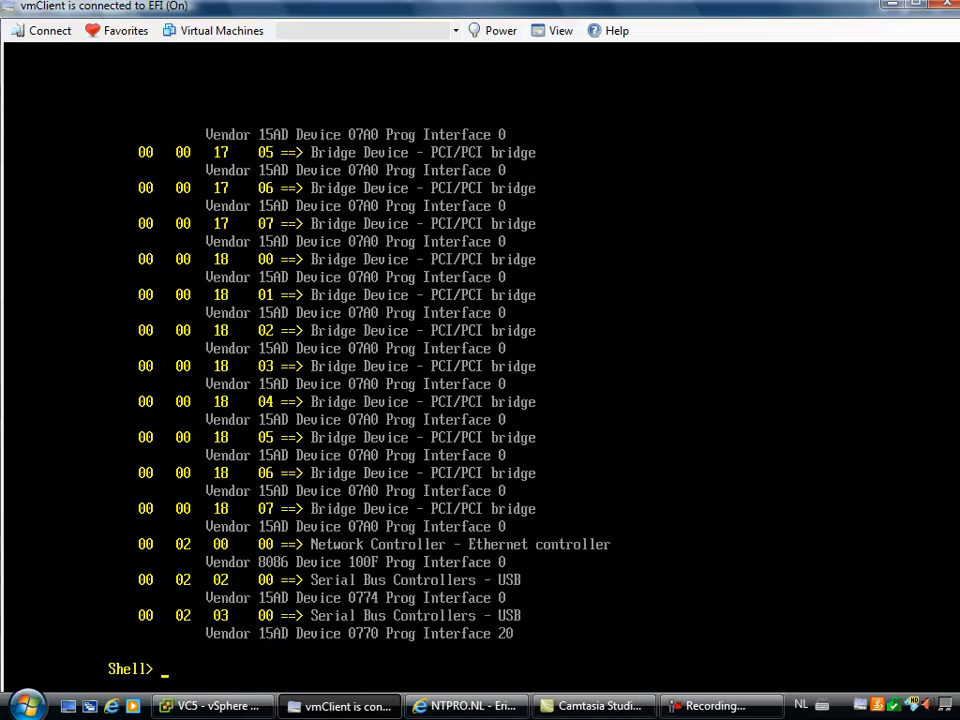
# Run driver (unrecognised), then drivers to list loaded EFI drivers, and start typing fs
pyautogui.write('driver')
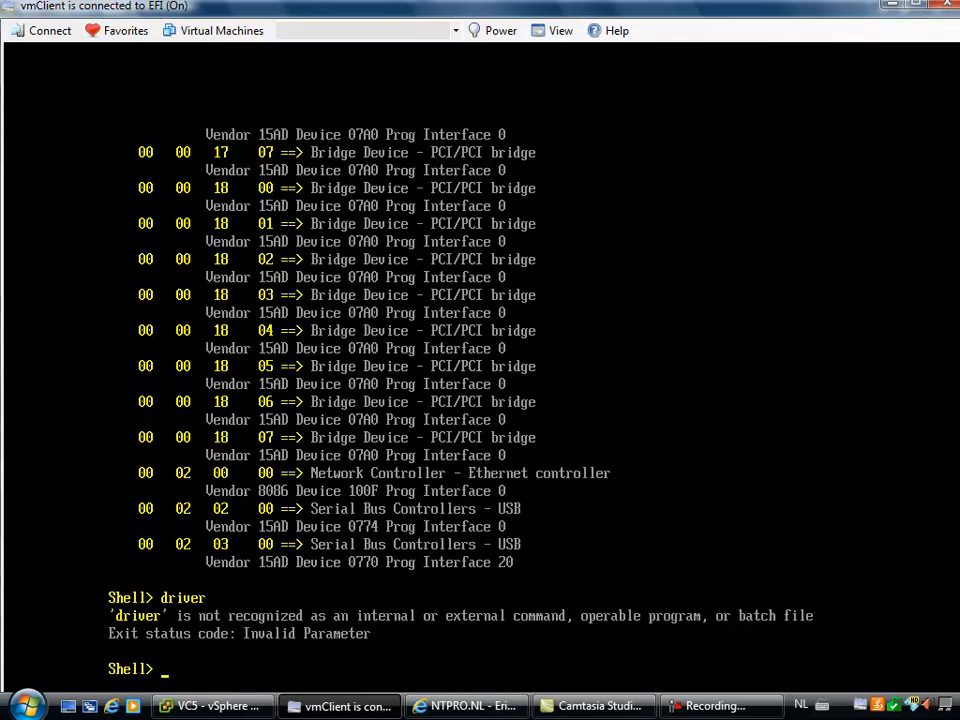
pyautogui.write('drivers')
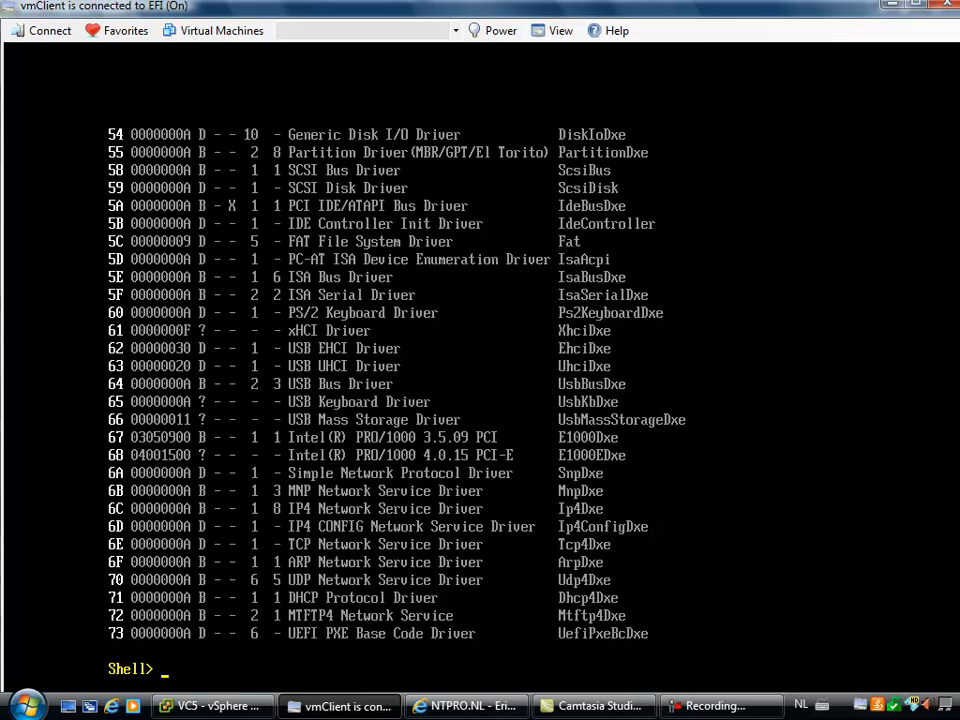
pyautogui.write('fs')
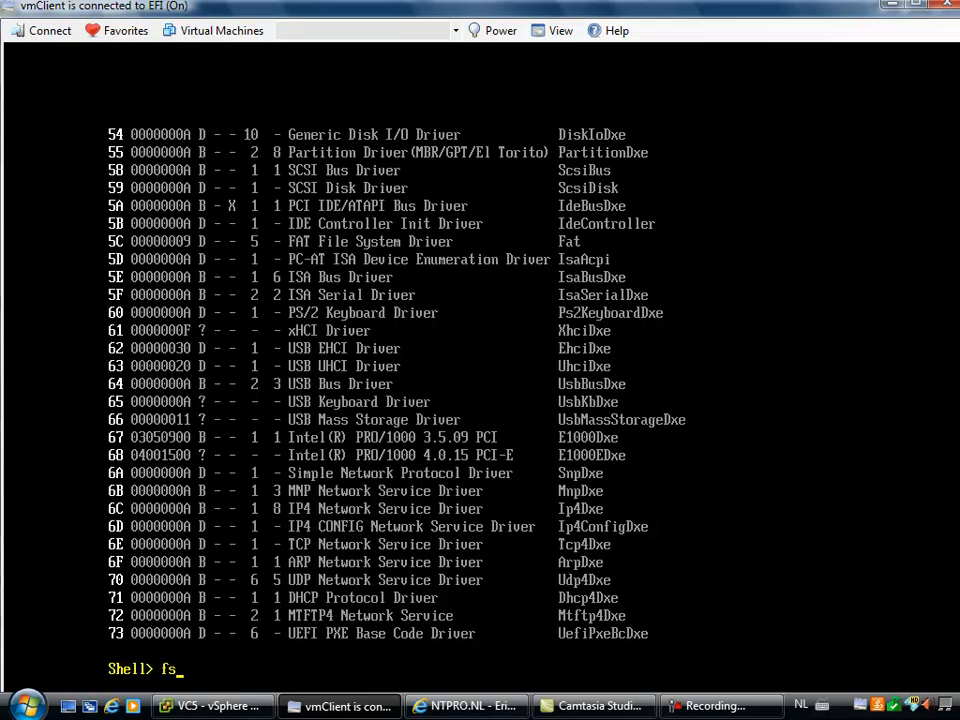
# Switch to fs0:, list its files with dir, and start the edit command
pyautogui.write('0:')
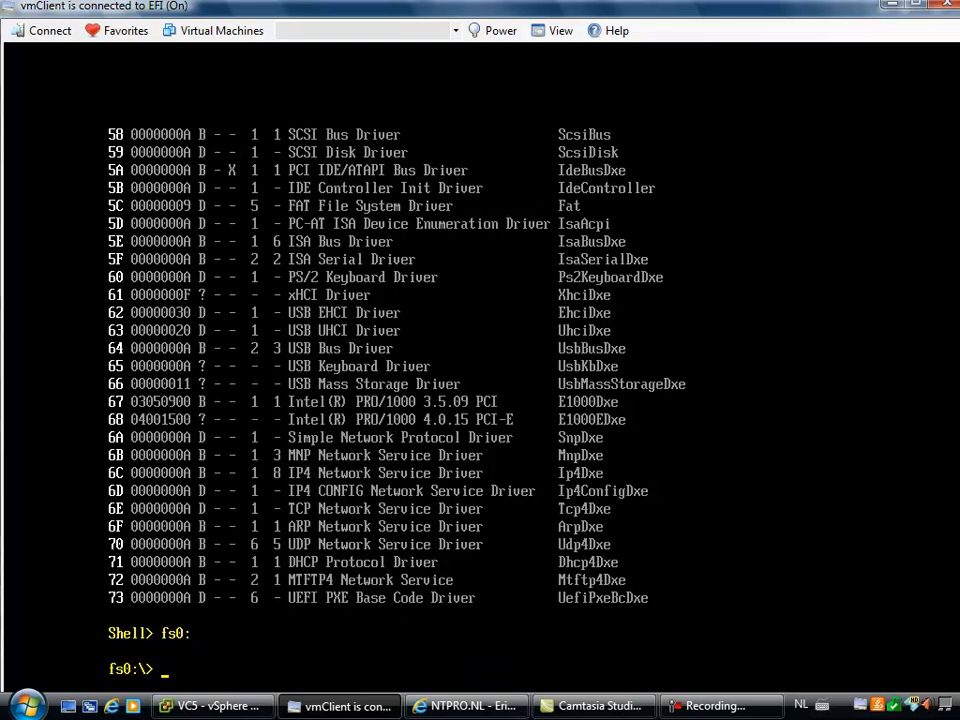
pyautogui.write('dir')
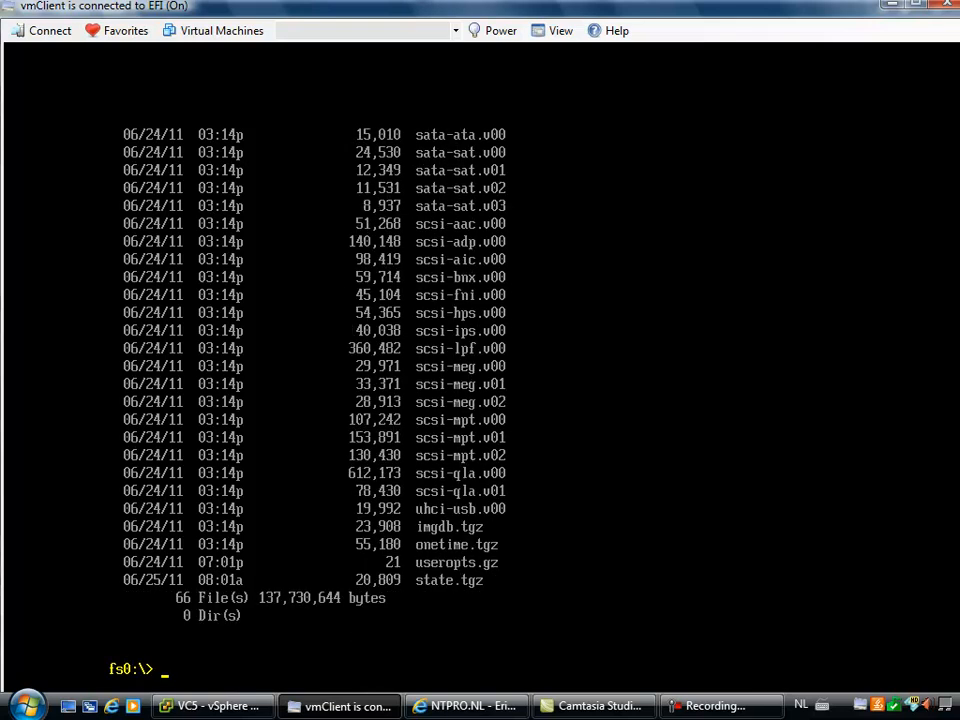
pyautogui.write('e')
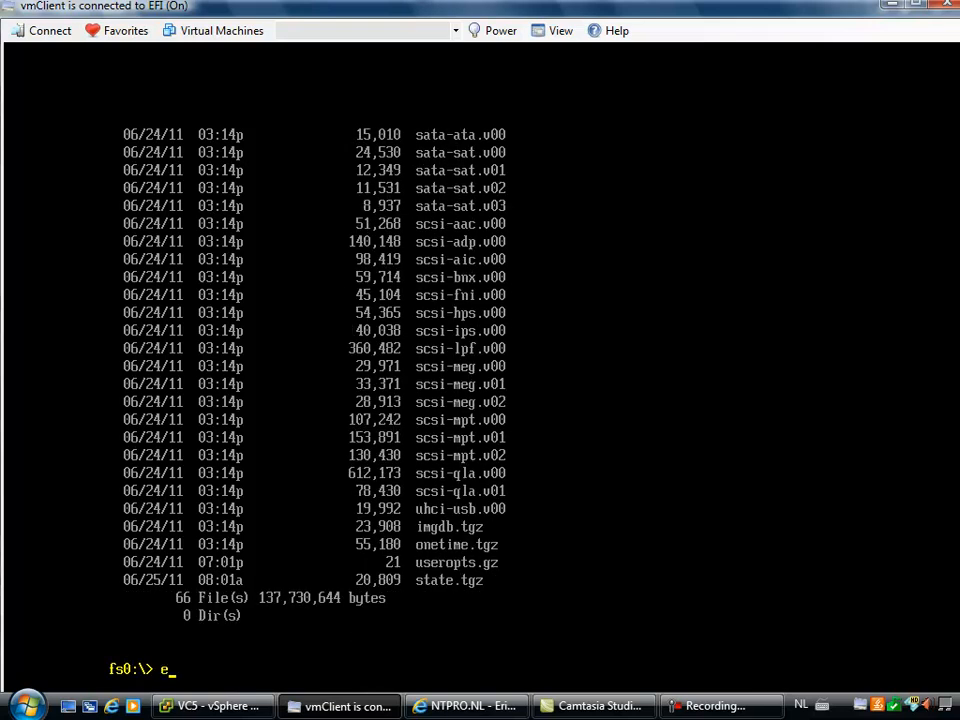
pyautogui.write('dit')
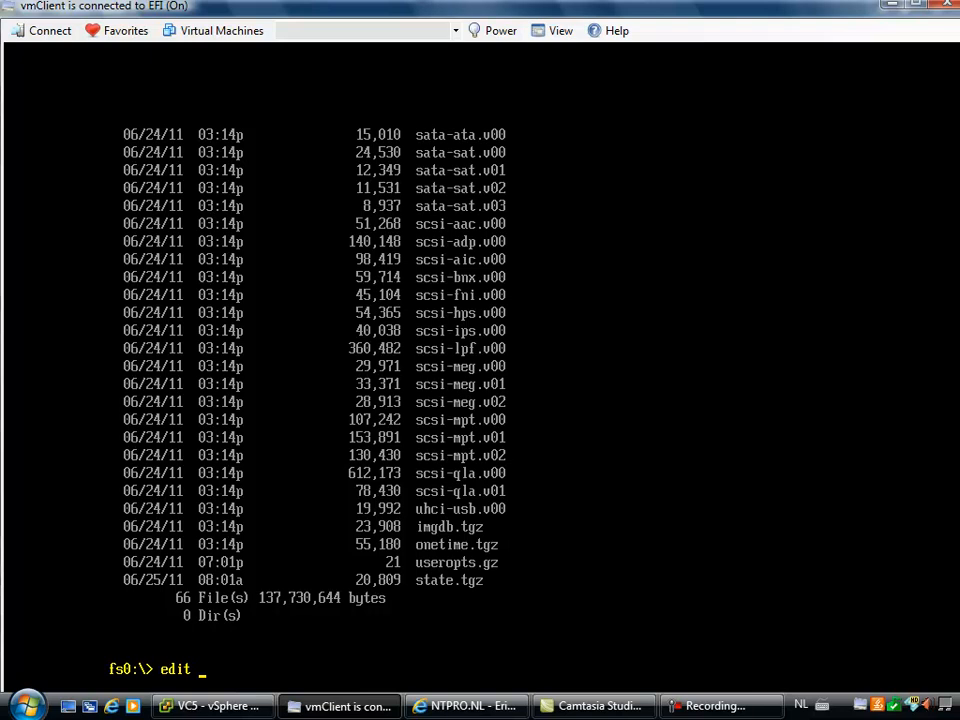
# Open useropts.gz in the EFI Editor, insert 3, and exit with F3 to get the save prompt
pyautogui.write('useropts.gz')
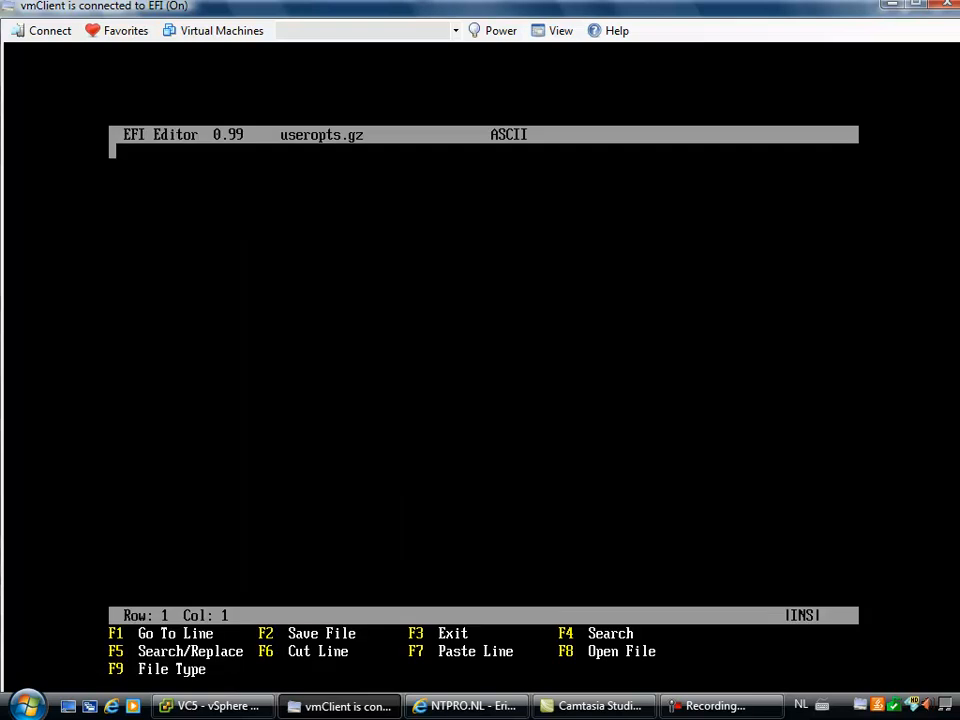
pyautogui.write('3')
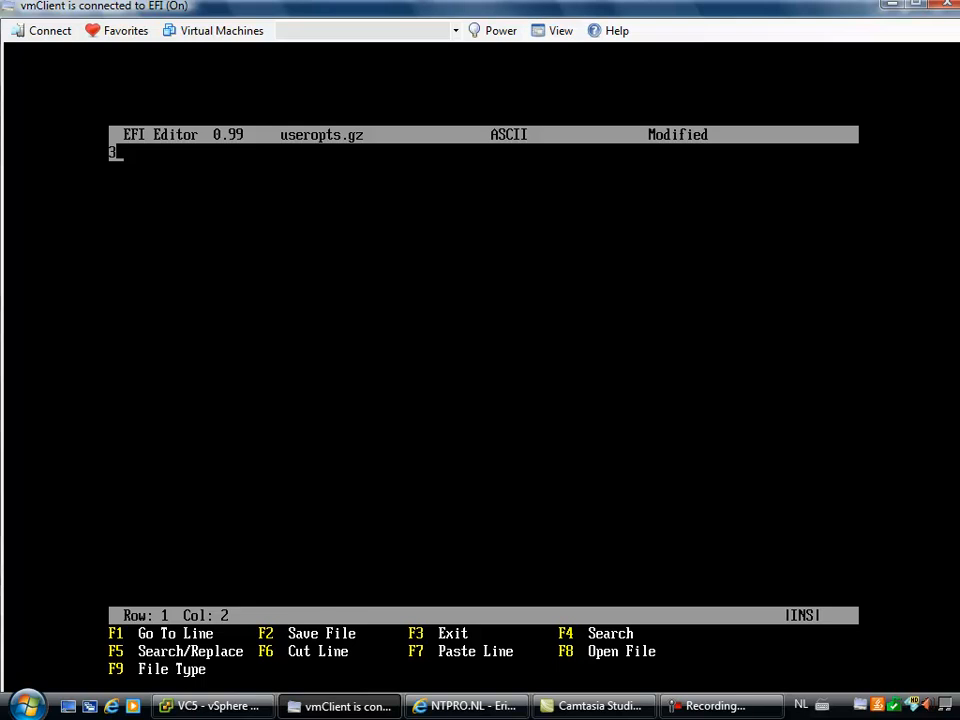
pyautogui.press('f3')
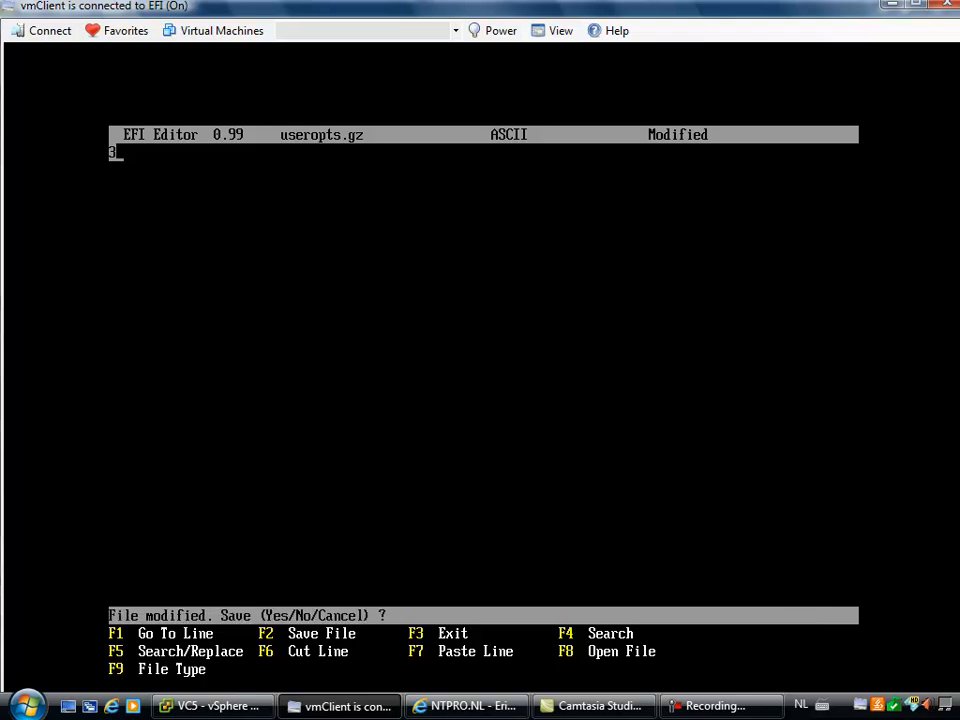